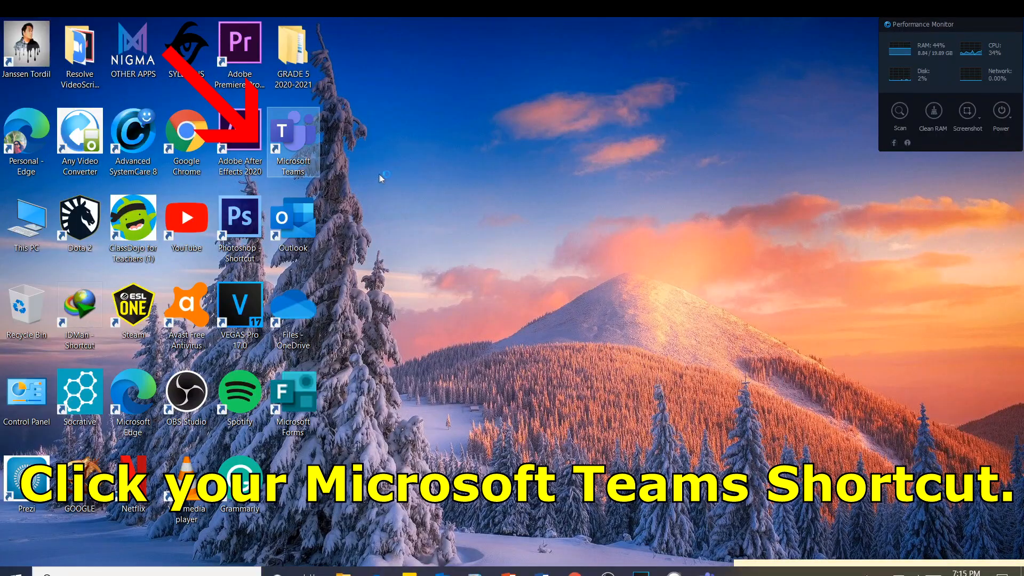
Launch Microsoft Teams from the desktop shortcut to show the teams list
double_click(293, 130)
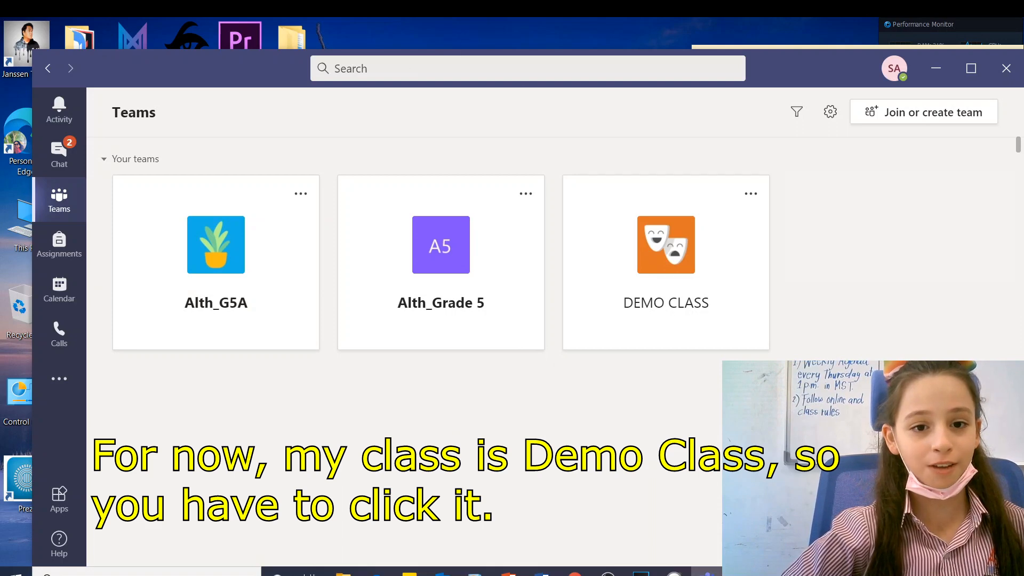
Open the Demo Test assignment in DEMO CLASS and its Demo Test form under My work
click(666, 262)
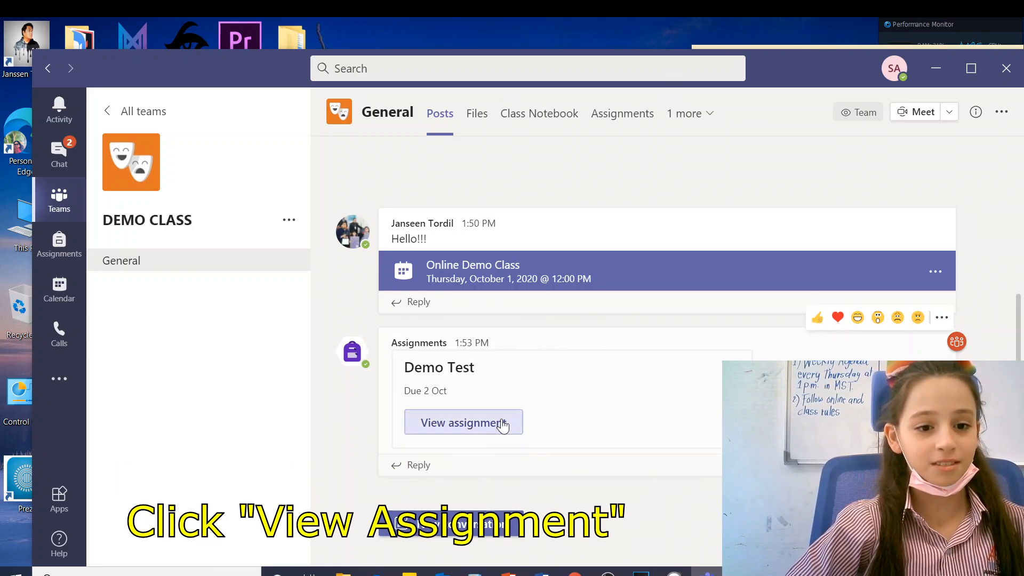
click(463, 422)
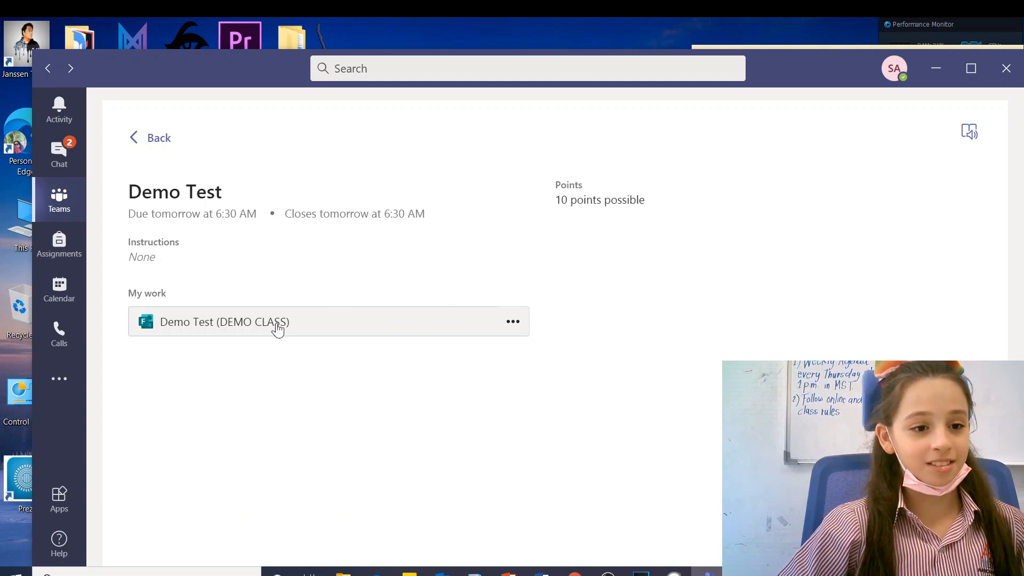
click(224, 321)
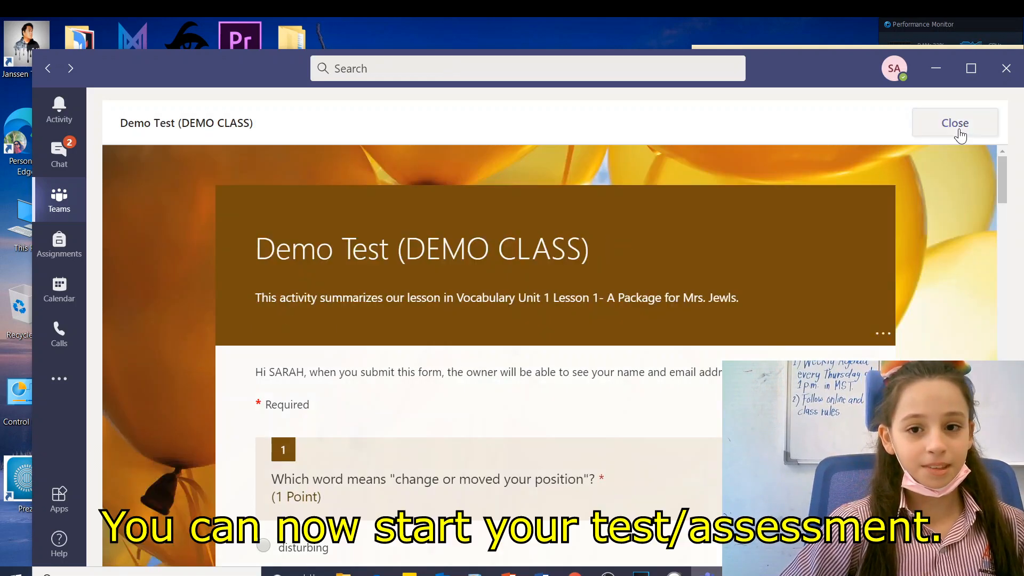
mouse_move(999, 196)
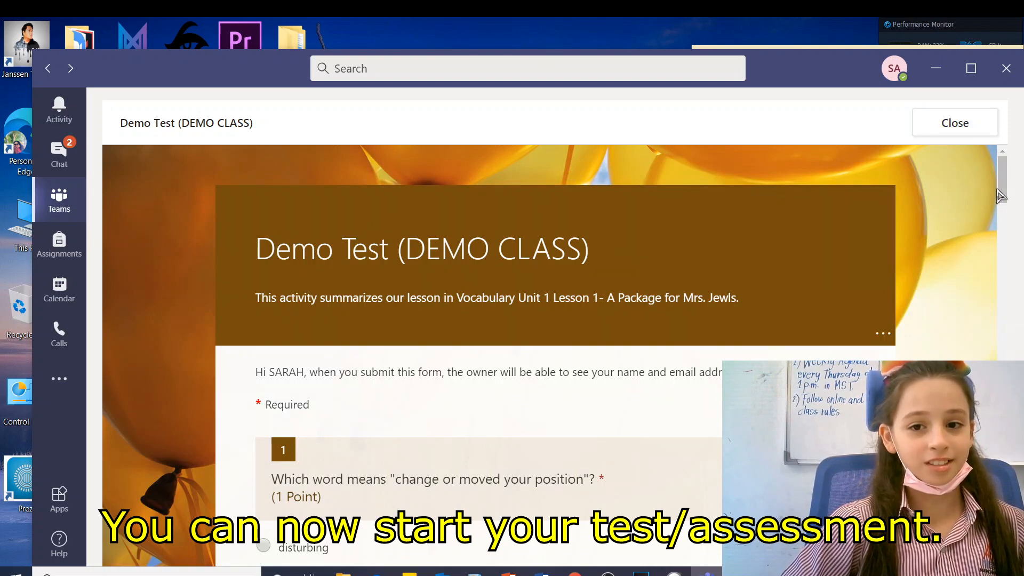
Answer the ten questions, choosing 'shifted' for question 1 and 'specialty' for question 10
scroll(down, 3)
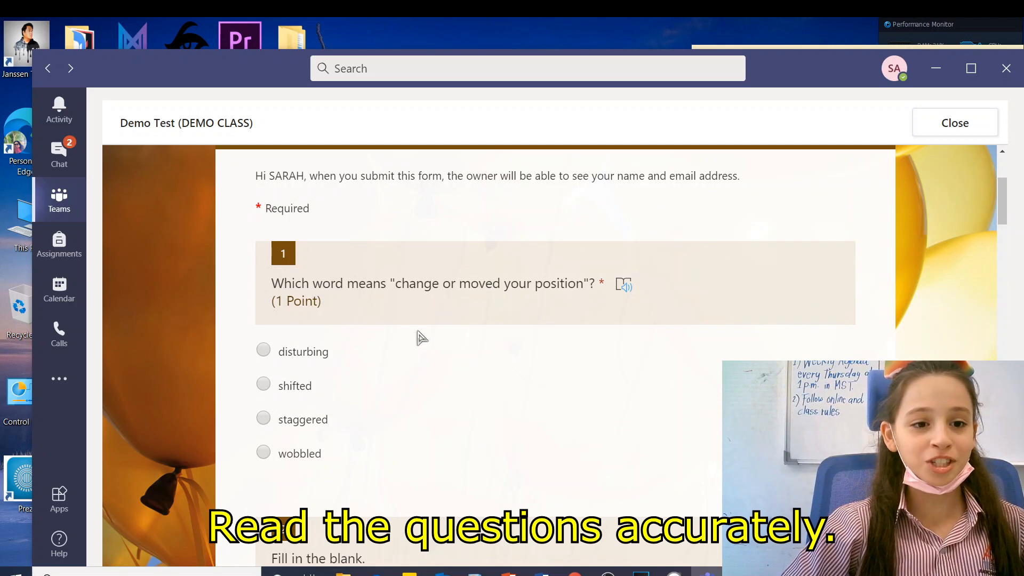
mouse_move(465, 348)
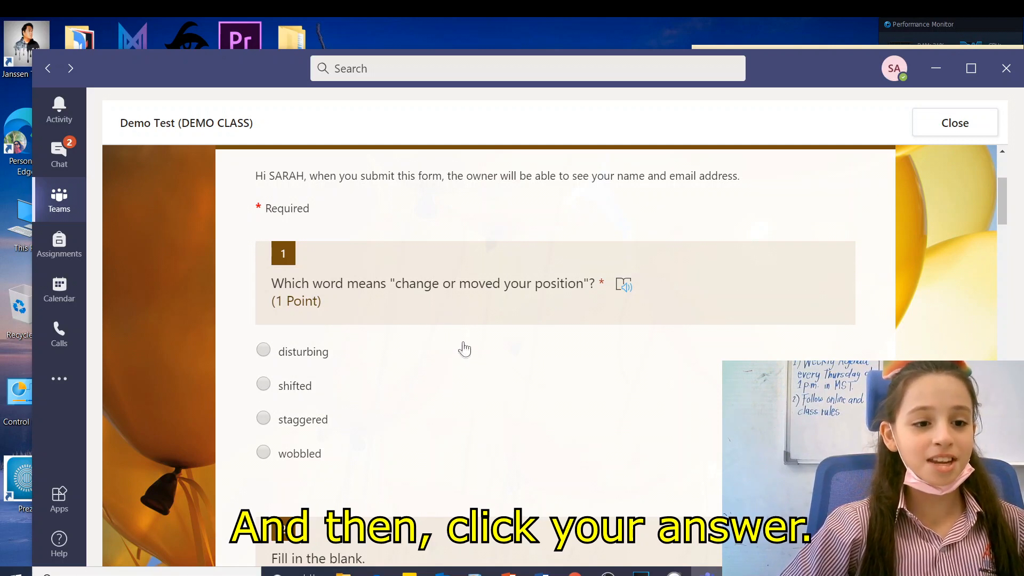
mouse_move(259, 378)
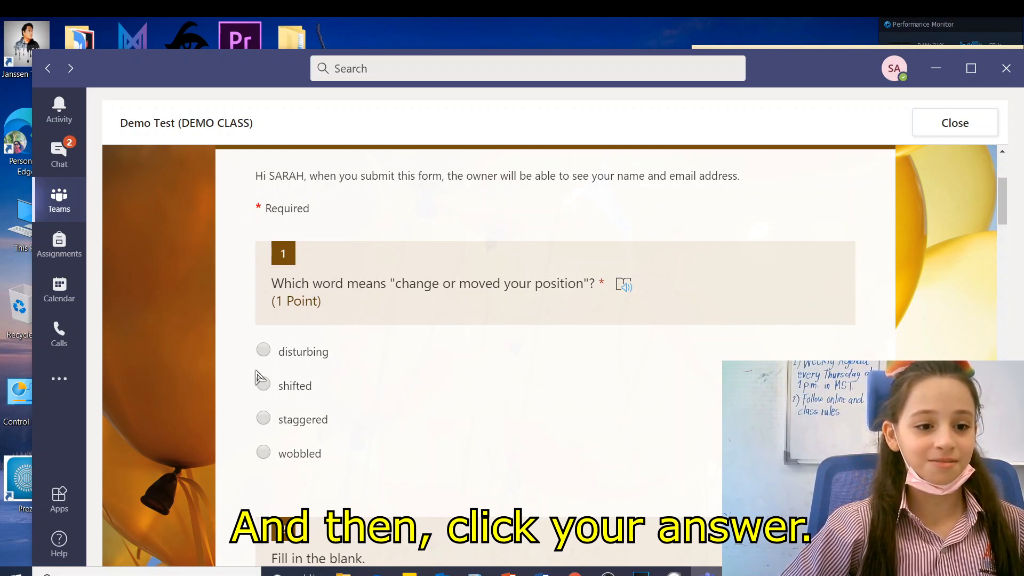
click(264, 385)
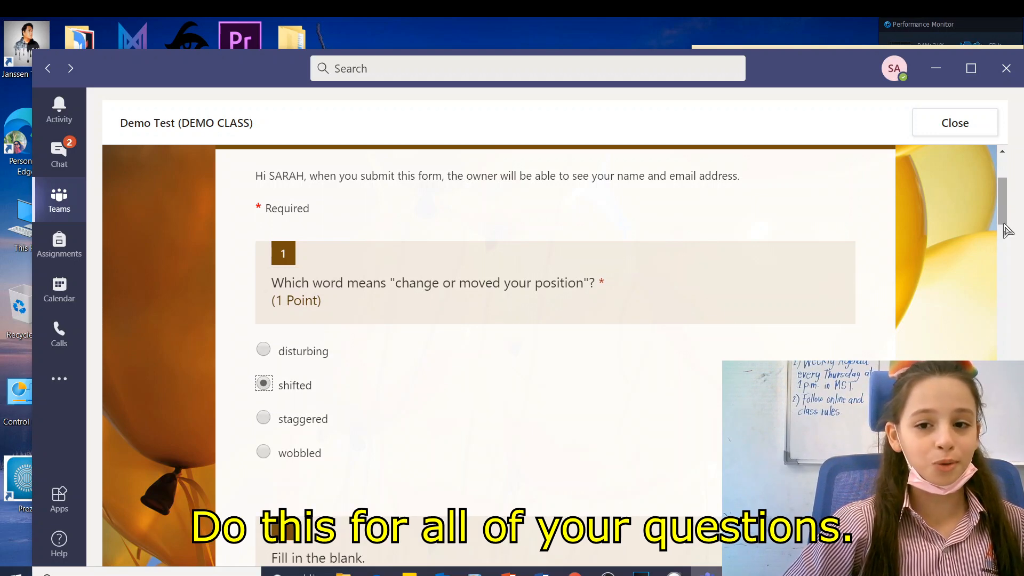
scroll(down, 3)
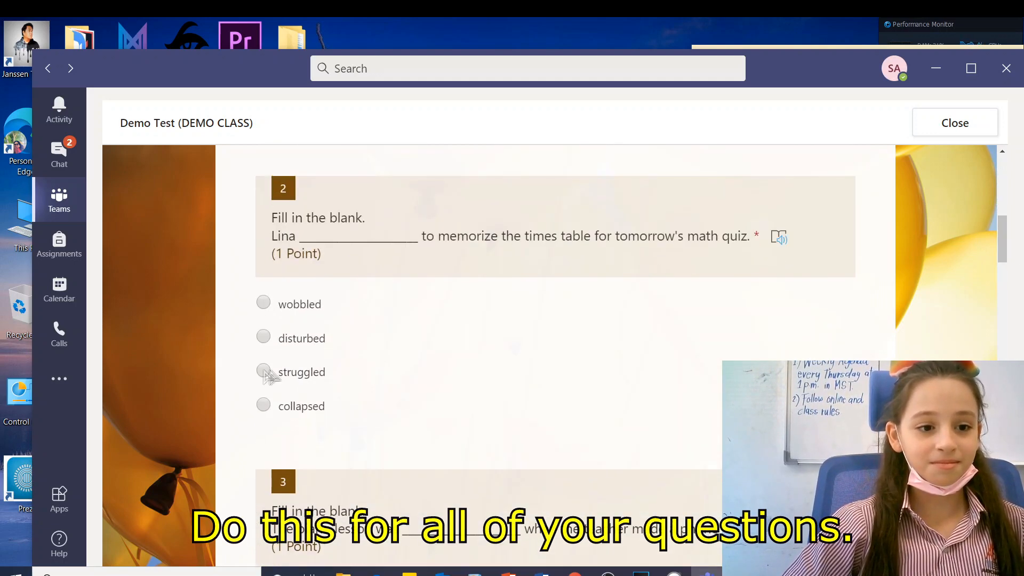
scroll(down, 3)
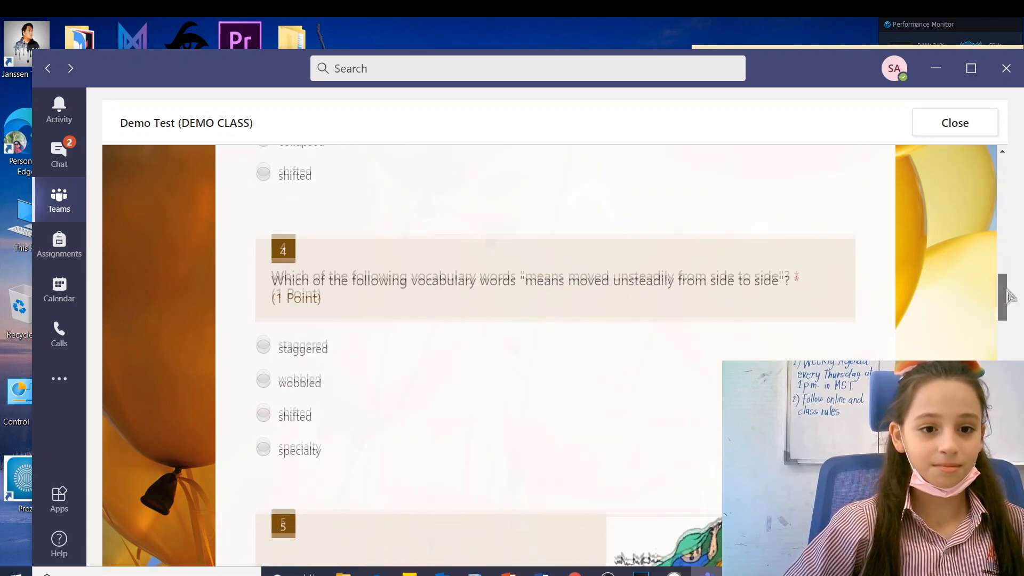
scroll(down, 3)
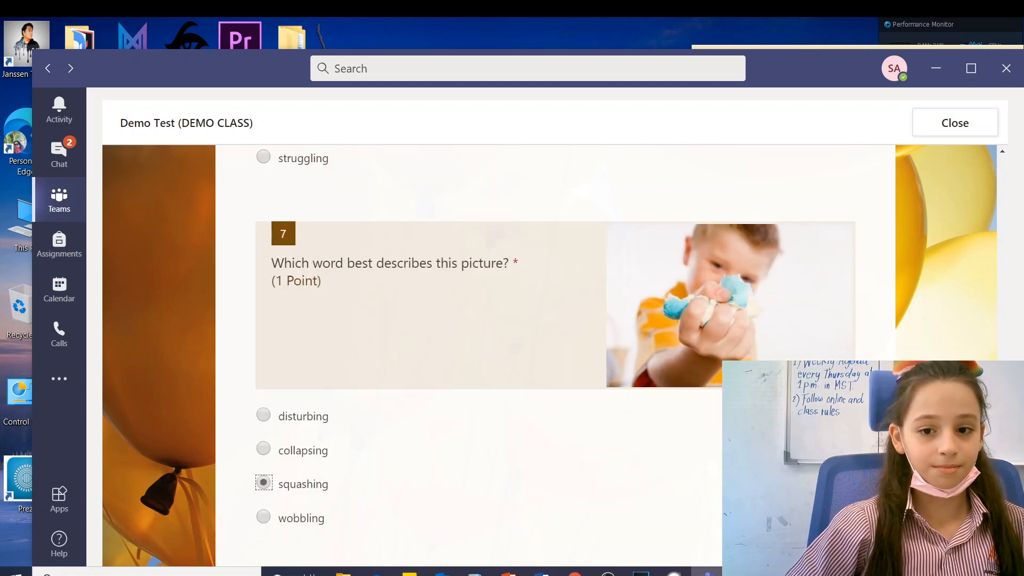
scroll(down, 3)
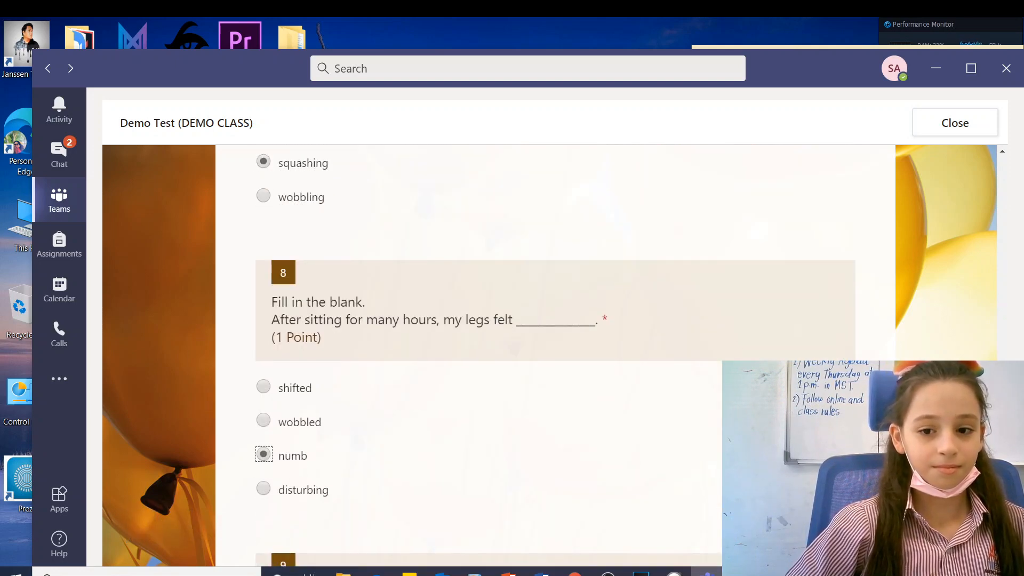
scroll(down, 3)
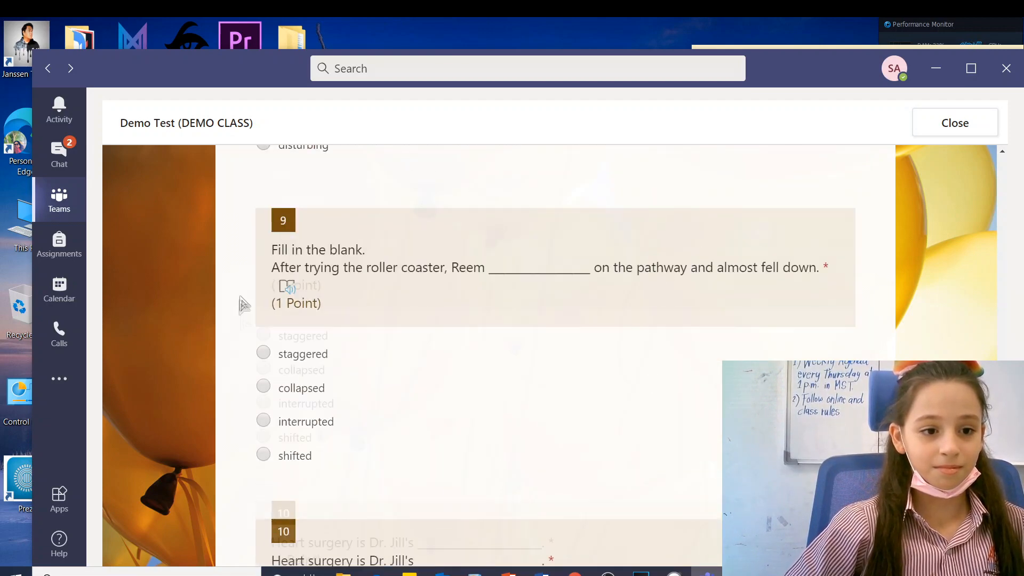
scroll(down, 3)
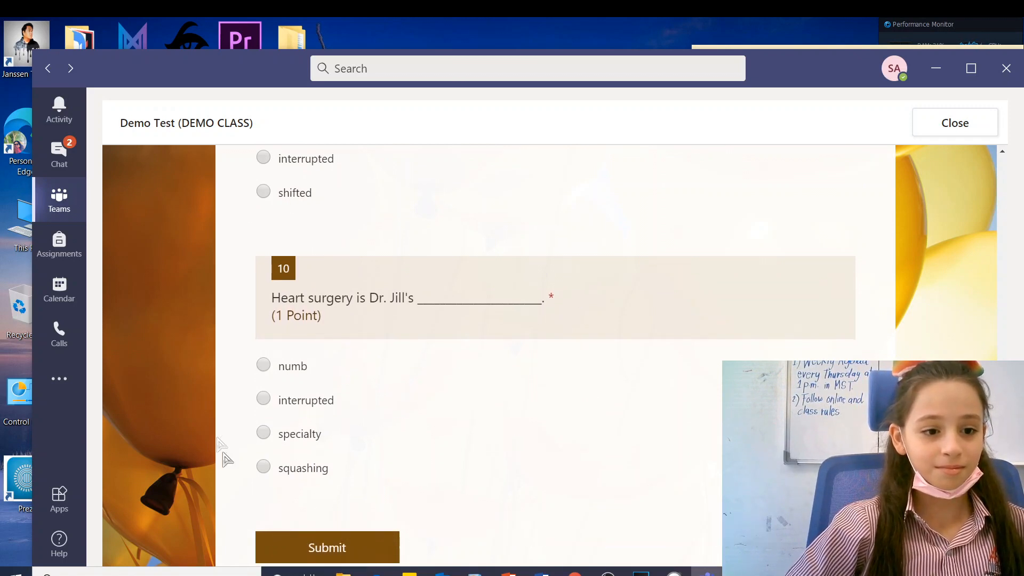
click(263, 435)
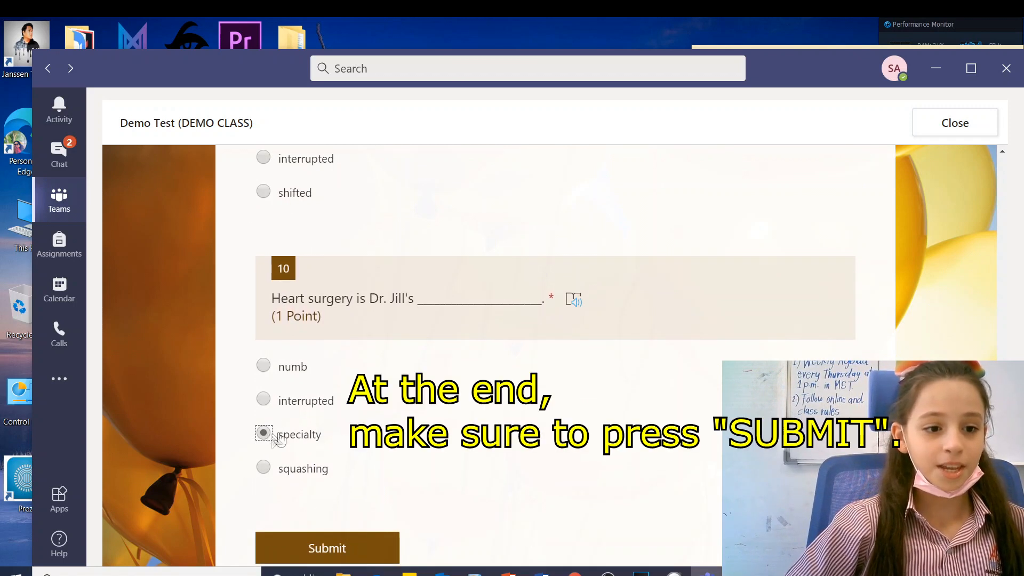
click(264, 434)
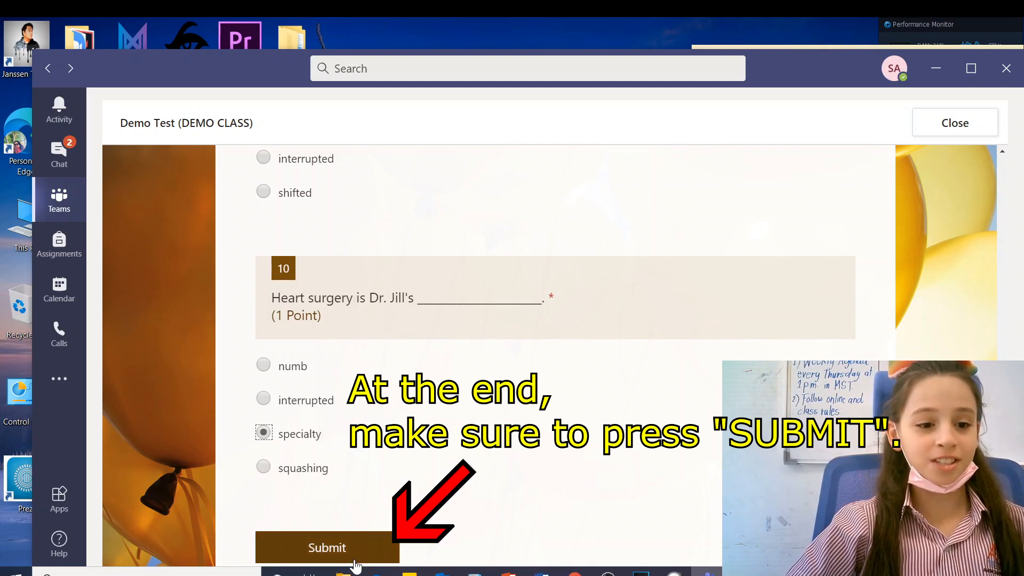
Submit the Demo Test and view the results showing a 9/10 score
click(326, 547)
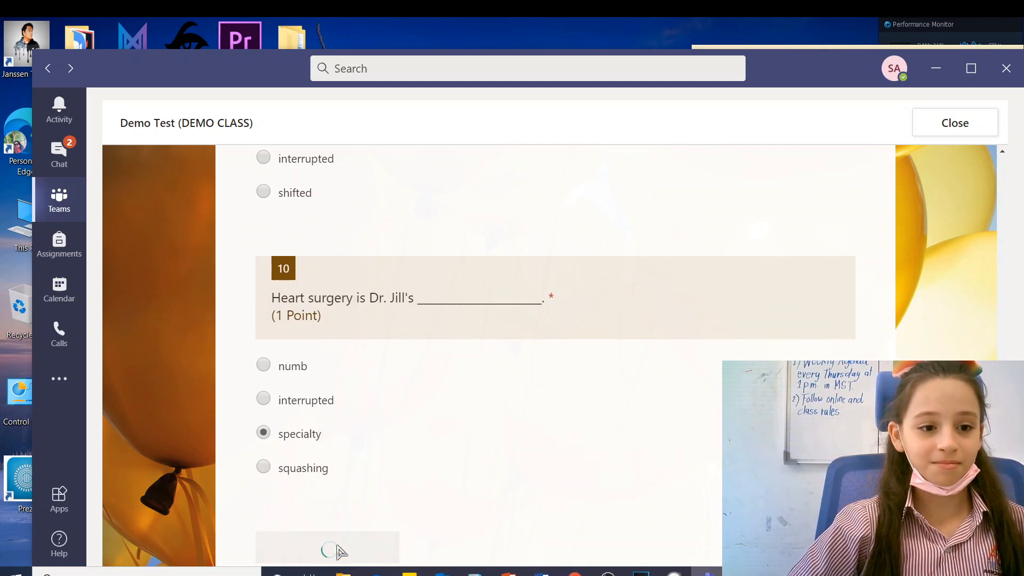
click(328, 547)
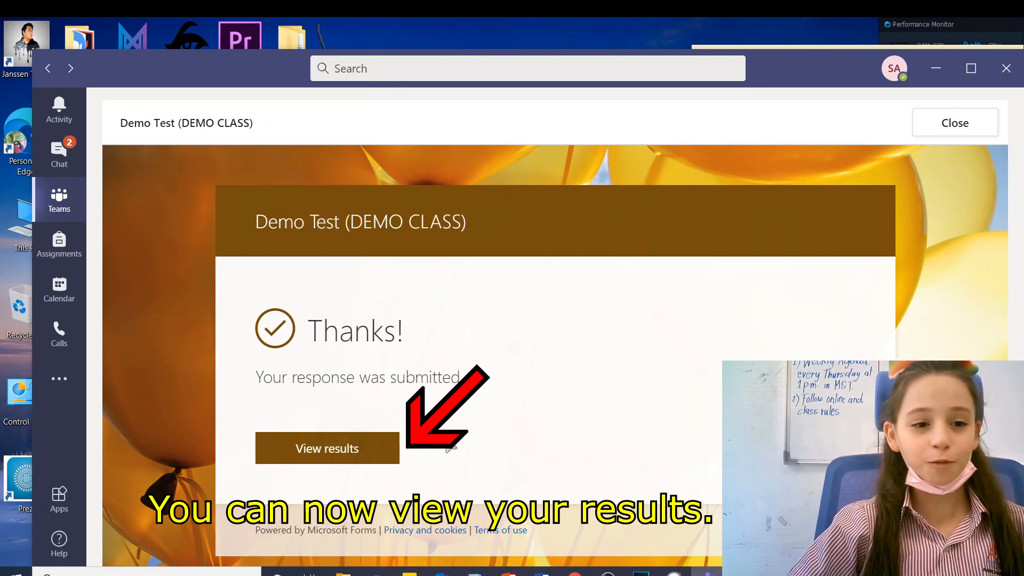
click(327, 448)
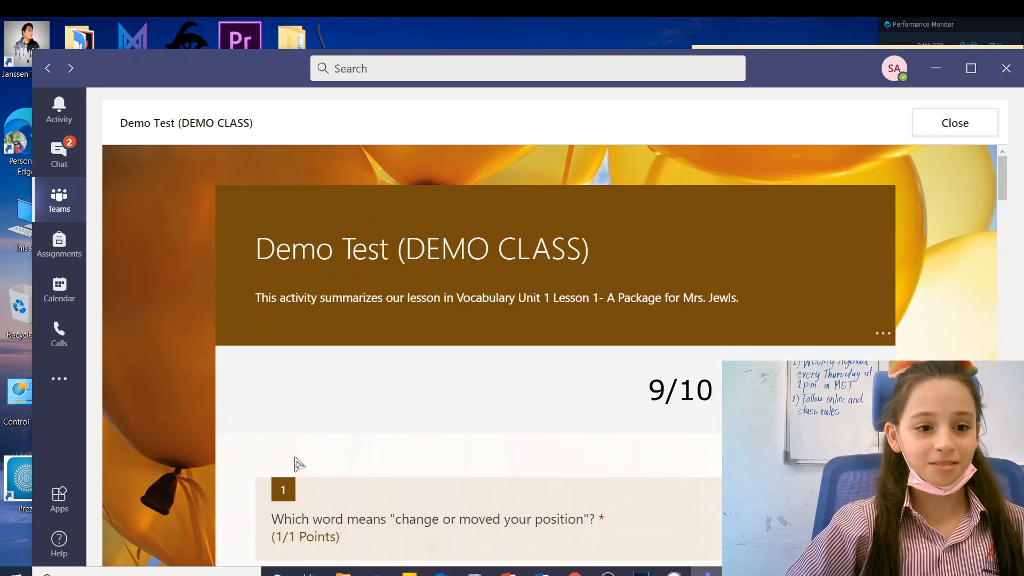